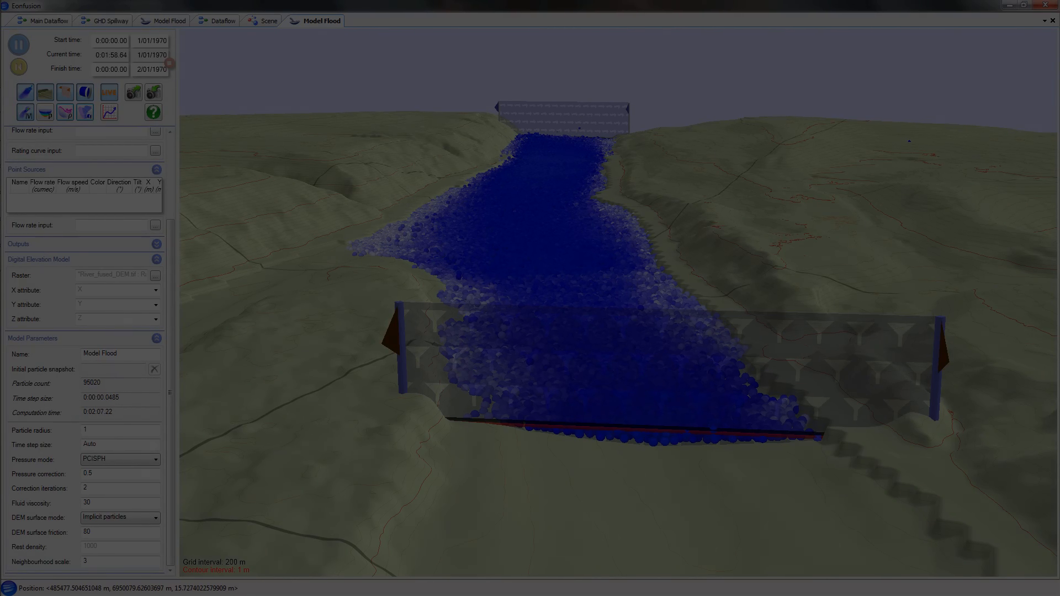
Step: Switch to the Scene showing the Ipswich aerial river imagery
{"action": "left_click", "coordinate": [267, 20]}
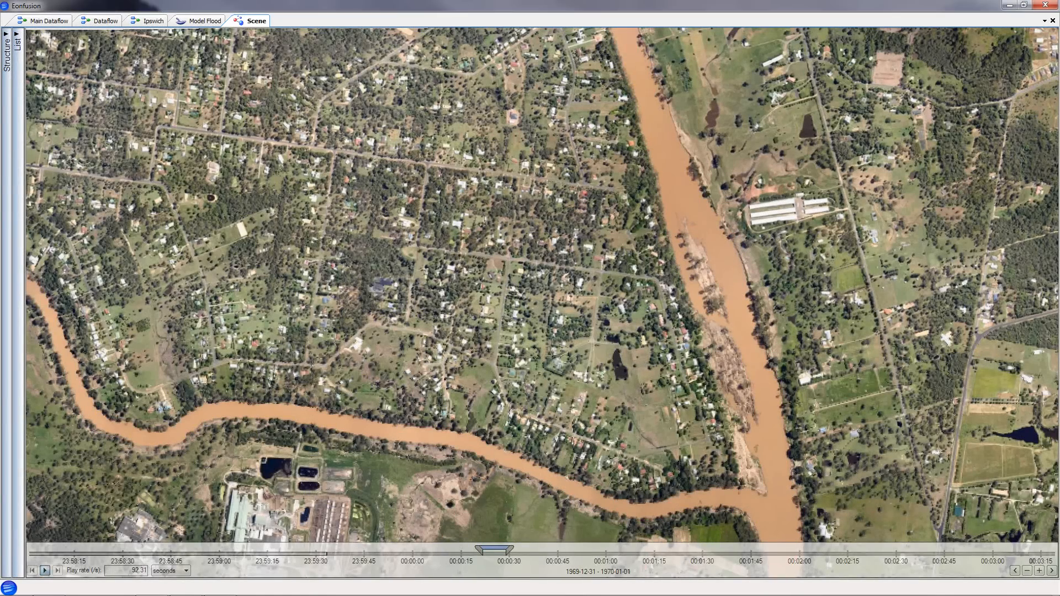
Step: Play the spillway flood model and show the section flow-rate graph
{"action": "left_click", "coordinate": [45, 570]}
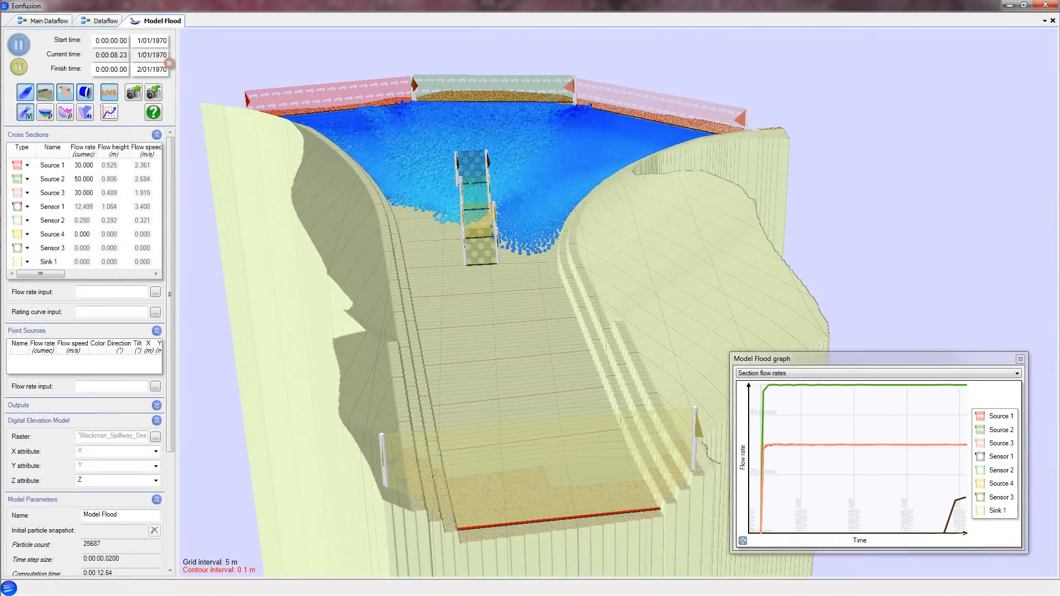
{"action": "left_click", "coordinate": [19, 43]}
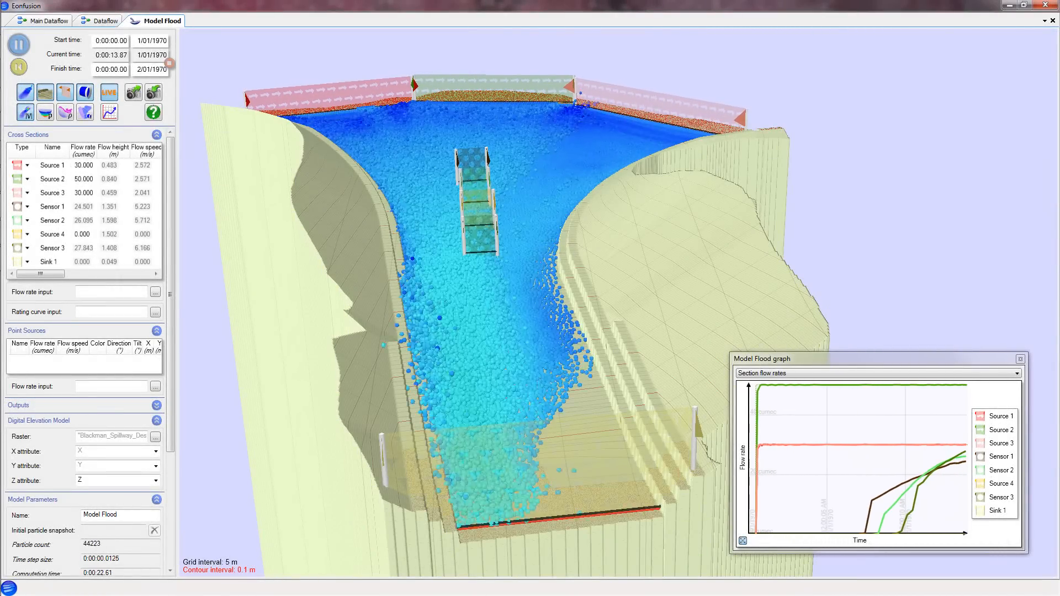